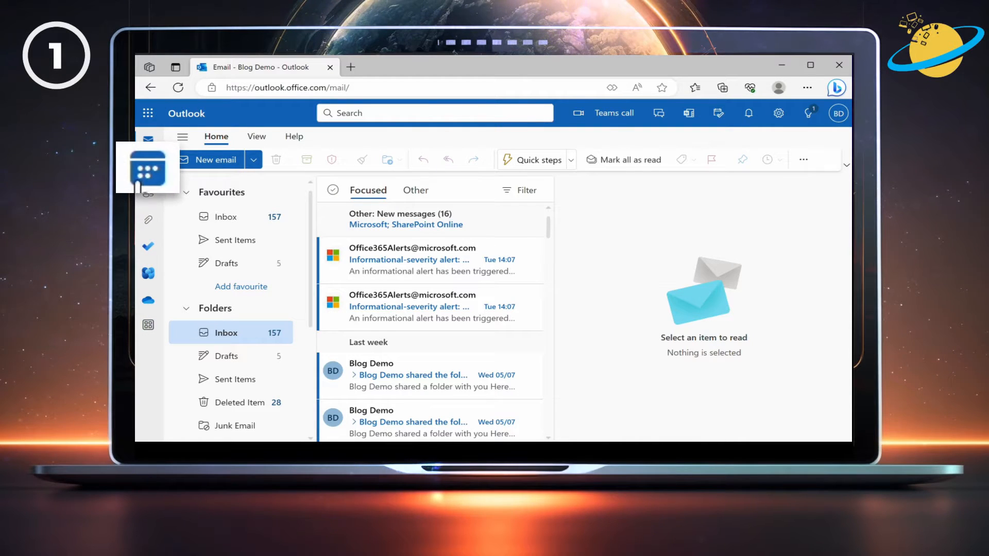
Switch from Mail to the Calendar, showing the July 2023 month view.
click(149, 166)
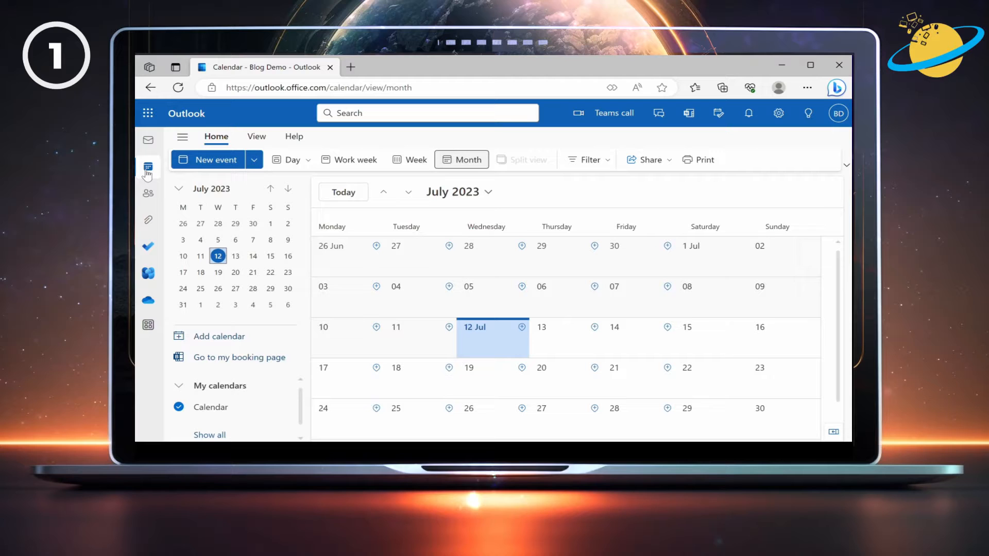
mouse_move(218, 272)
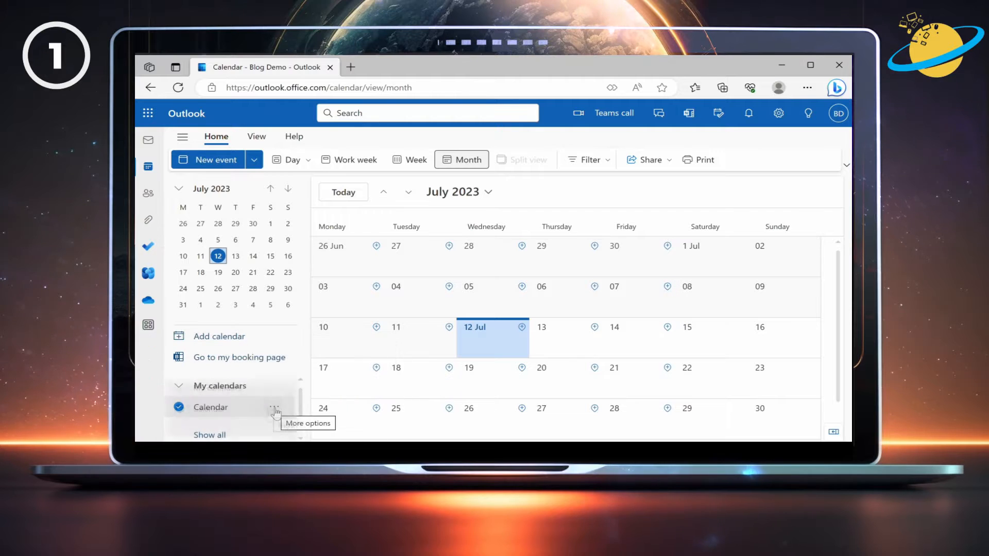
Open the Calendar's Sharing and permissions window from its More options menu.
click(275, 407)
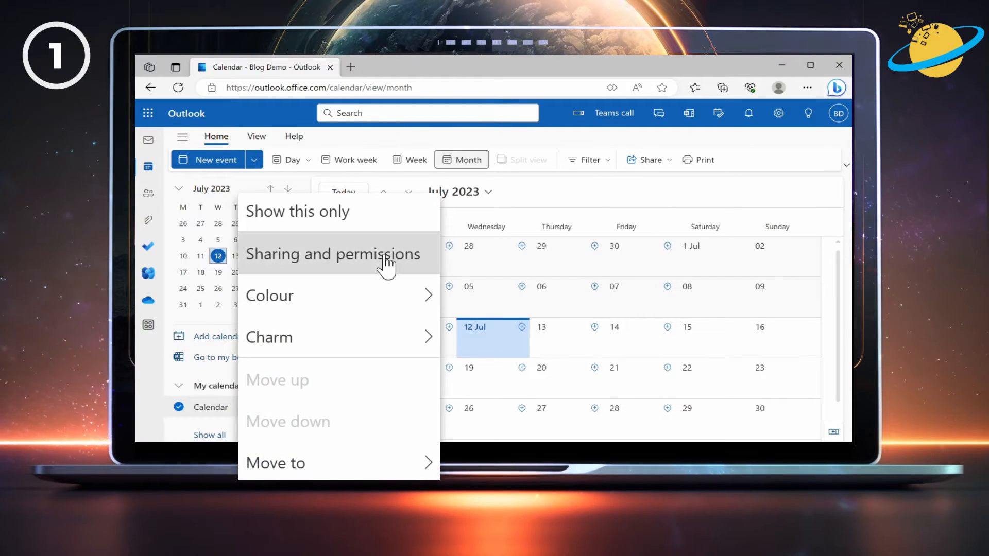
click(332, 254)
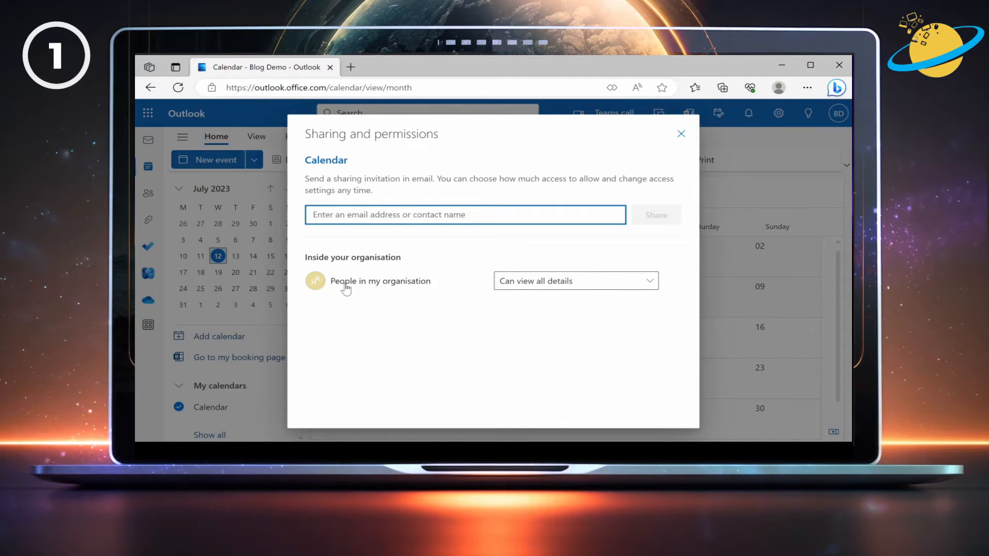
Add colleague 'jack' to the Calendar's sharing list.
text(jack)
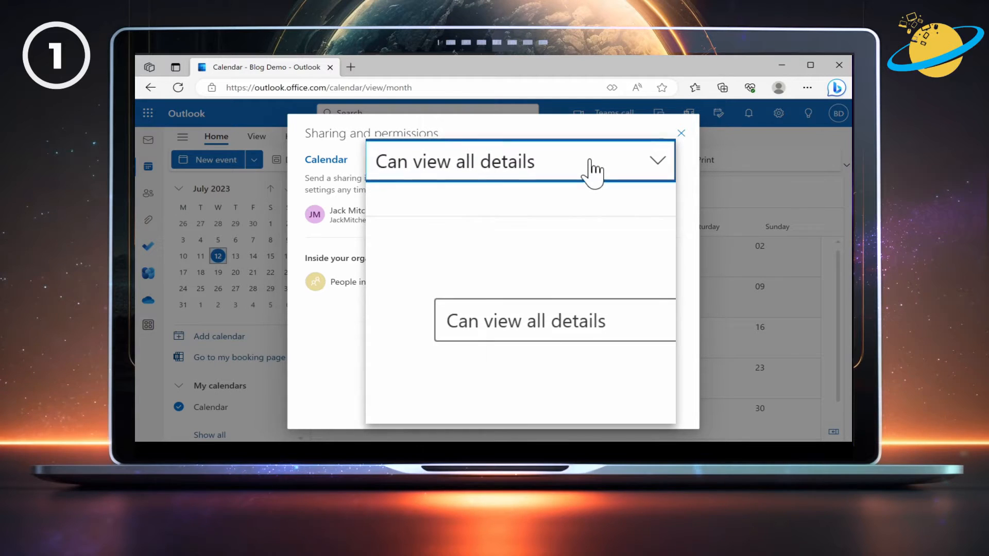
Give the colleague Delegate access with private events visible, and share the Calendar.
click(520, 161)
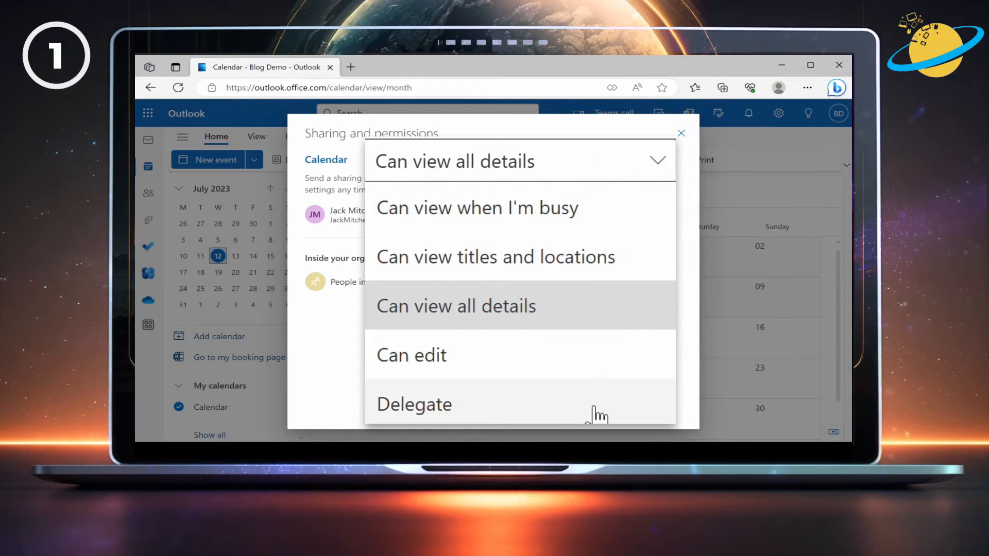
click(413, 405)
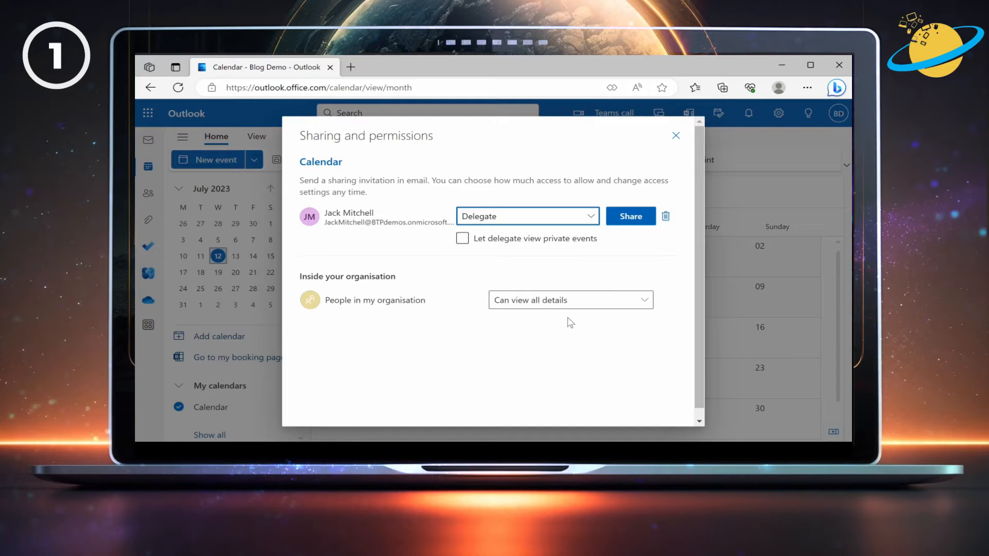
click(463, 238)
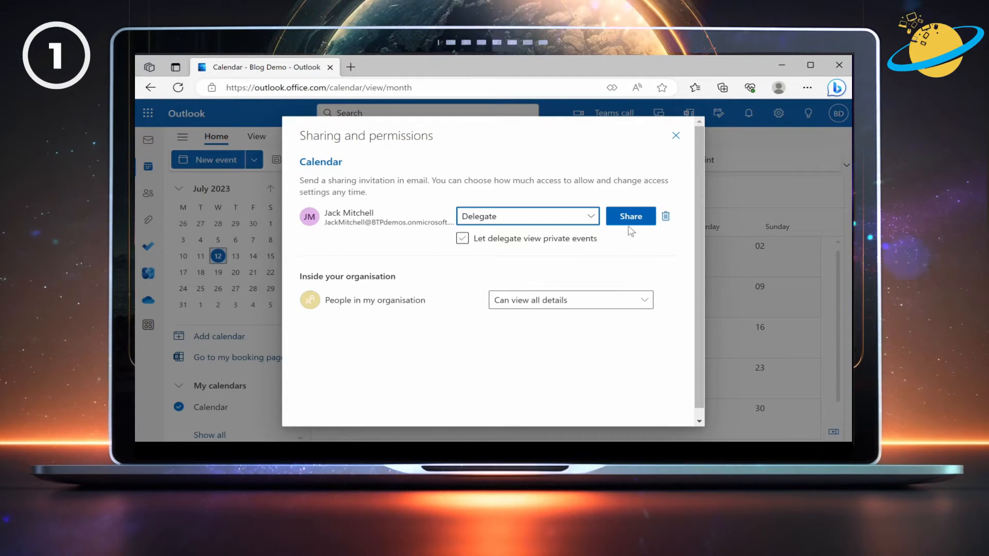
click(630, 216)
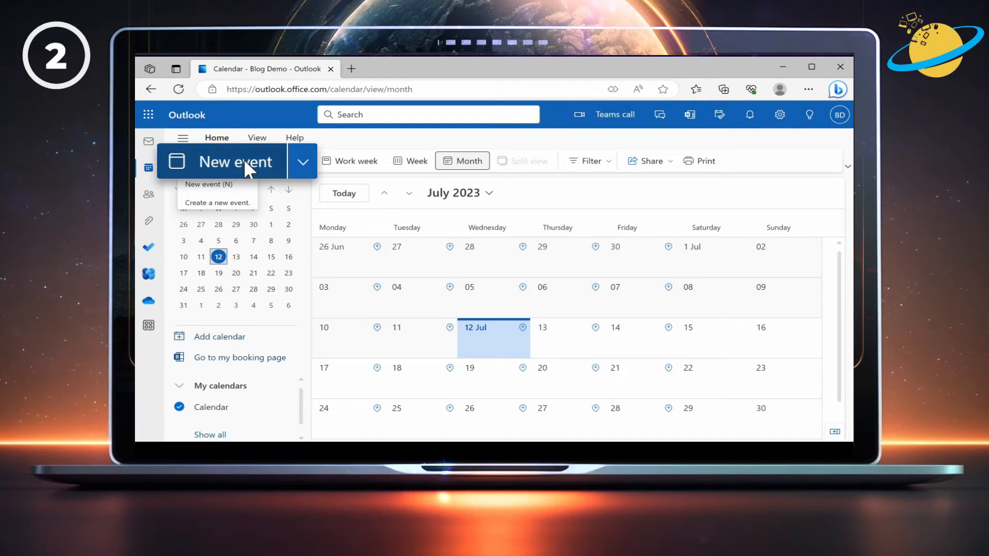
Create a new 12 July 17:00–17:30 event titled 'Teams meeting'.
click(236, 163)
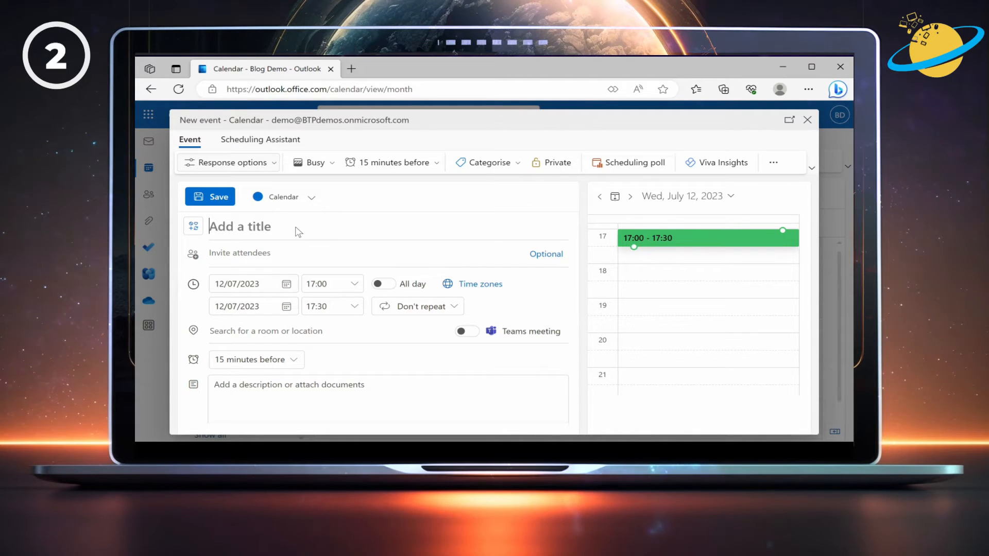
text(Teams meeting)
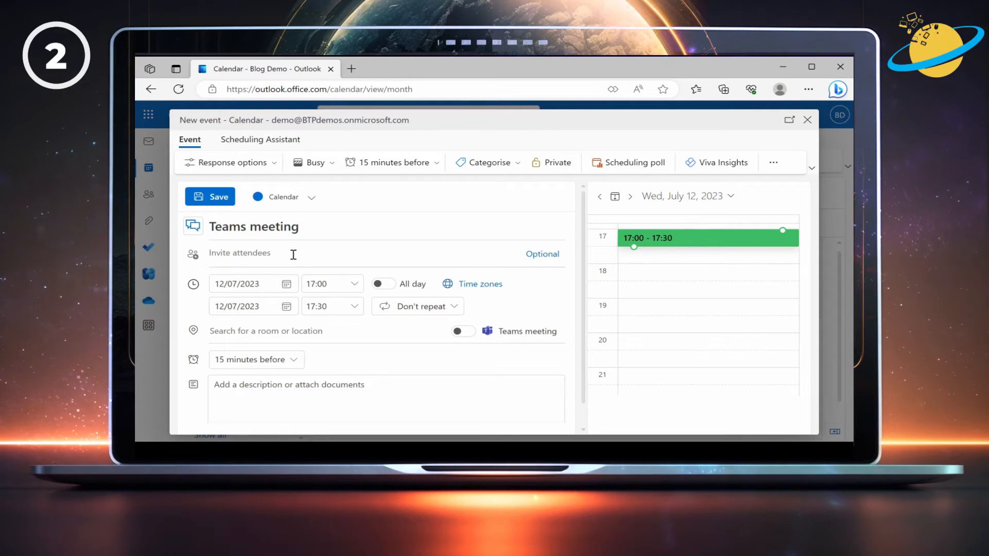
Invite John to the Teams meeting and send the 12 July invitation.
click(271, 253)
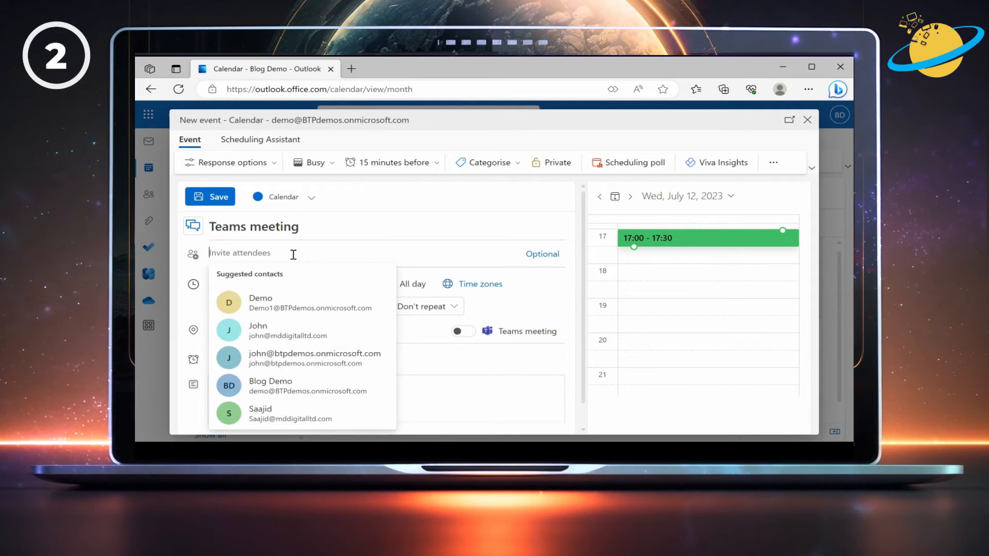
mouse_move(290, 331)
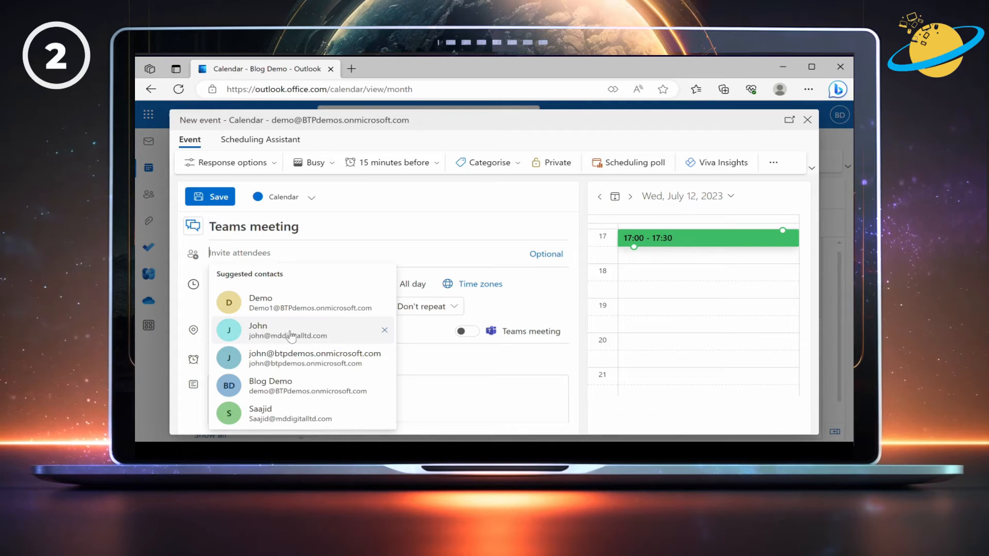
click(257, 330)
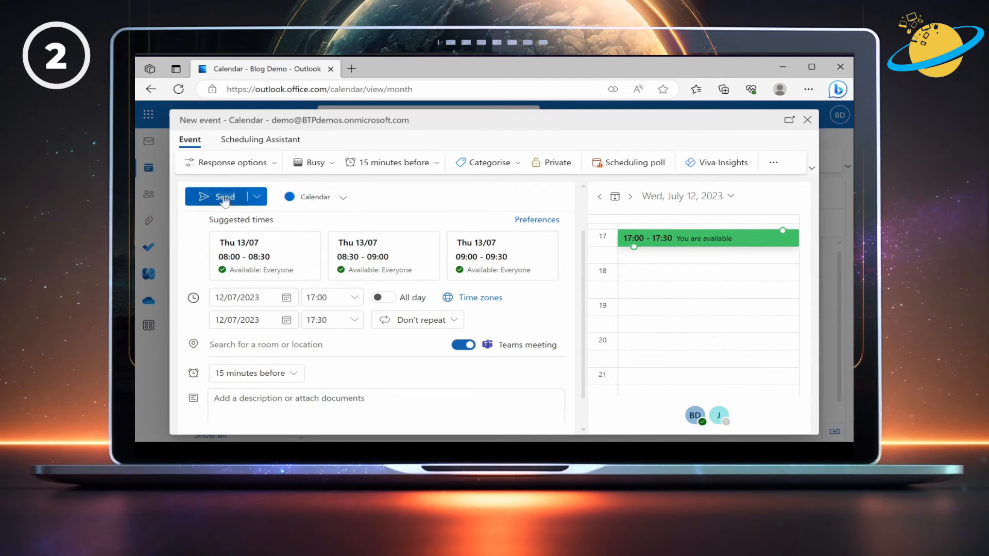
click(220, 196)
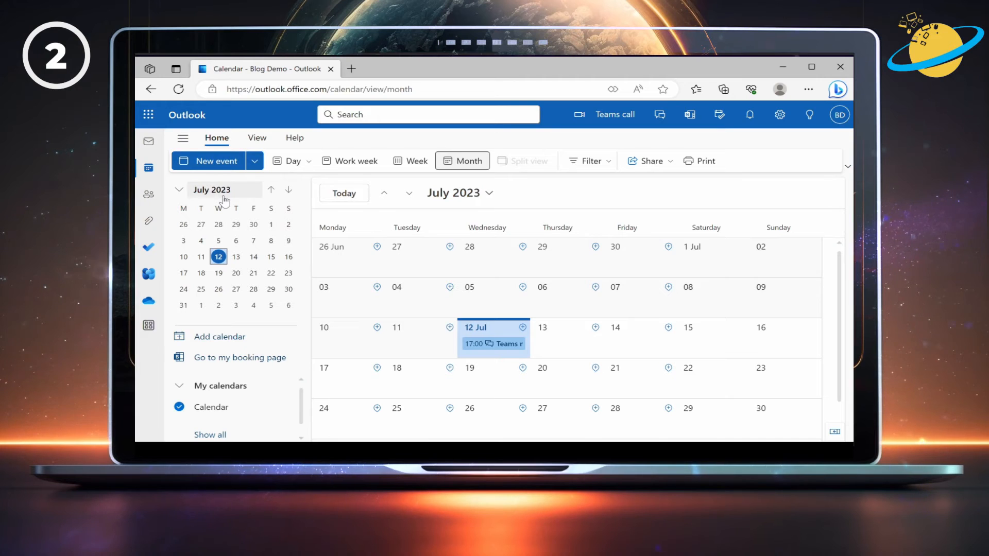